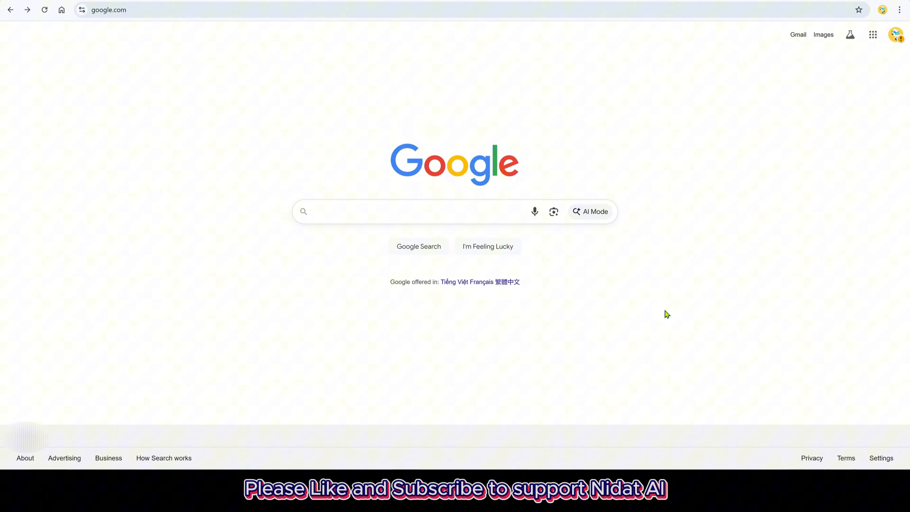
# Search Google for 'meta ai' and go to the official Meta AI website.
pyautogui.write('meta ai')
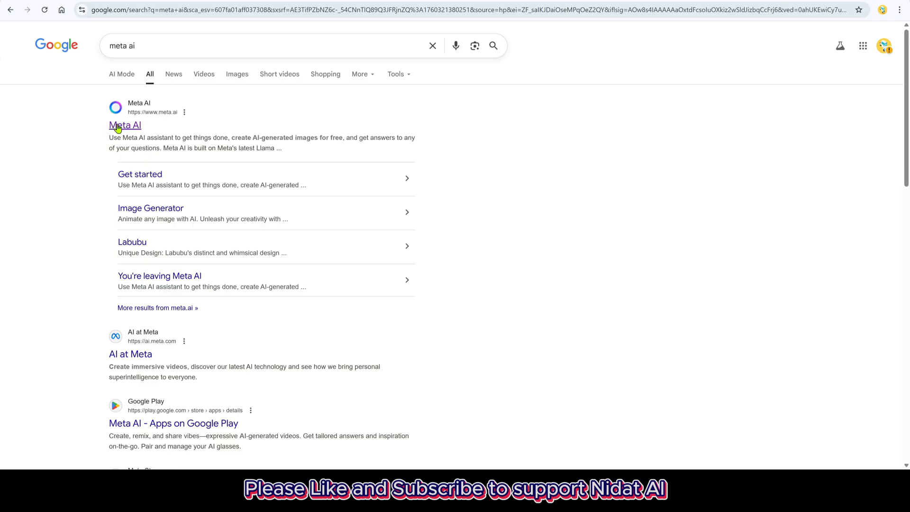
pyautogui.click(124, 125)
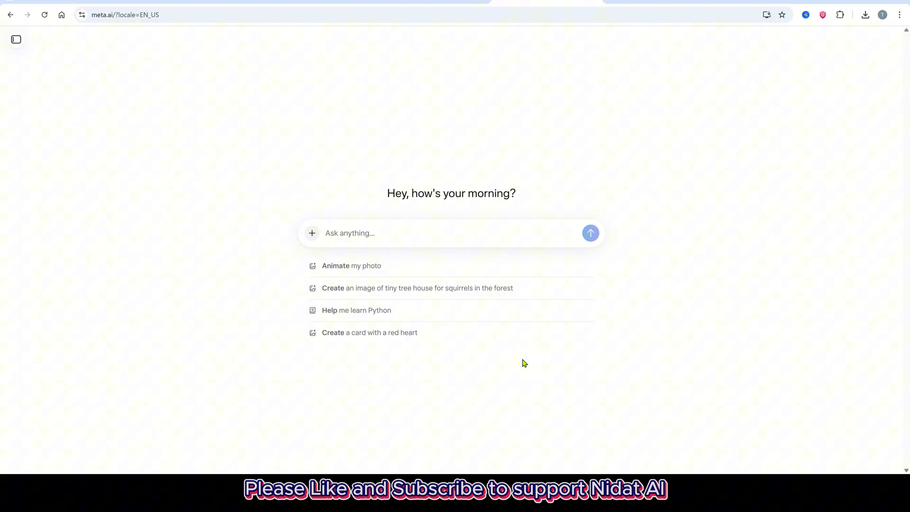
# Create images from the prompt 'girl sitting in lamborghini' at the widescreen 16:9 ratio.
pyautogui.click(312, 233)
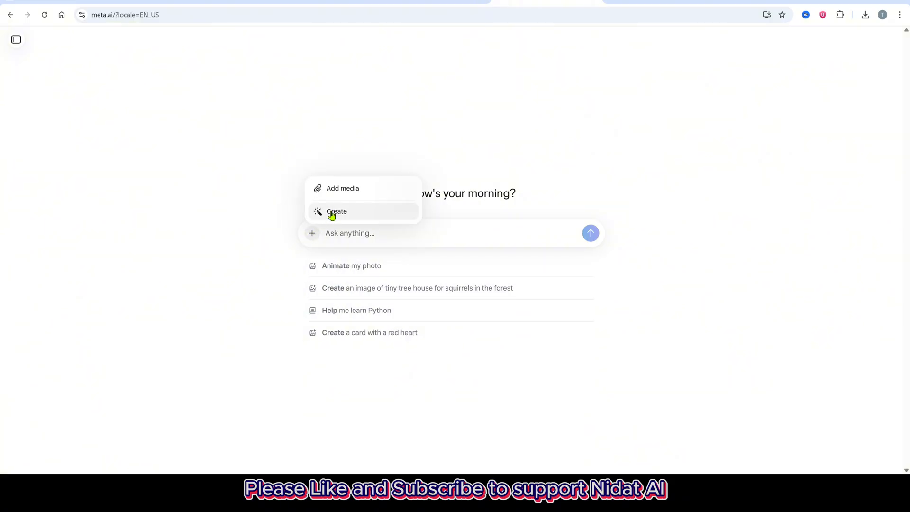
pyautogui.click(336, 211)
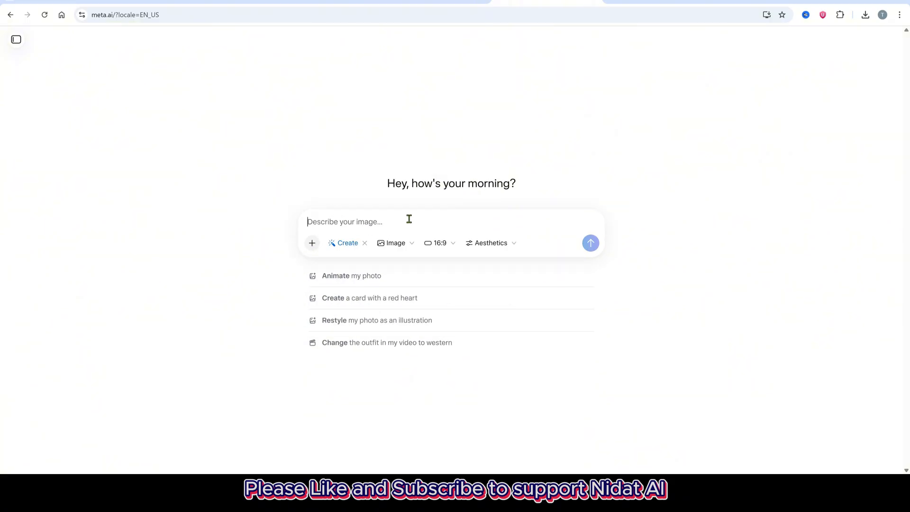
pyautogui.write('girl sitting in lamborghini')
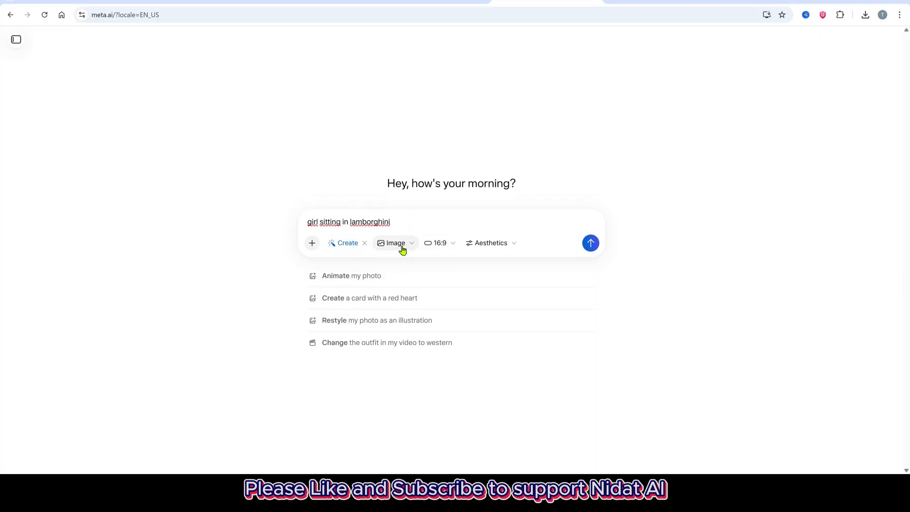
pyautogui.click(439, 243)
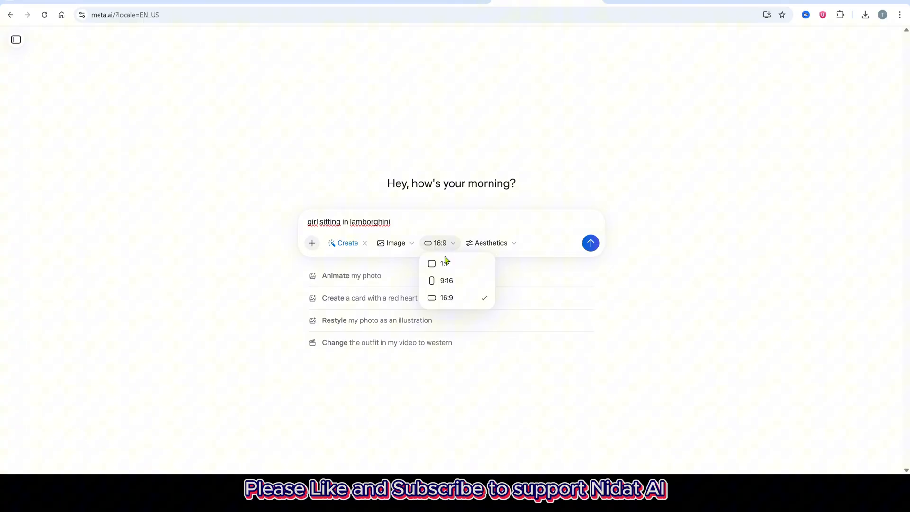
pyautogui.click(447, 297)
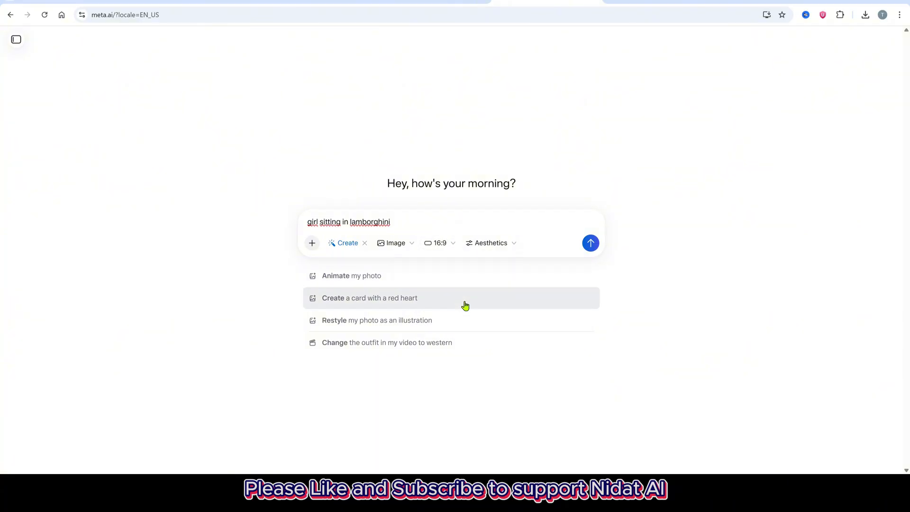
pyautogui.click(591, 243)
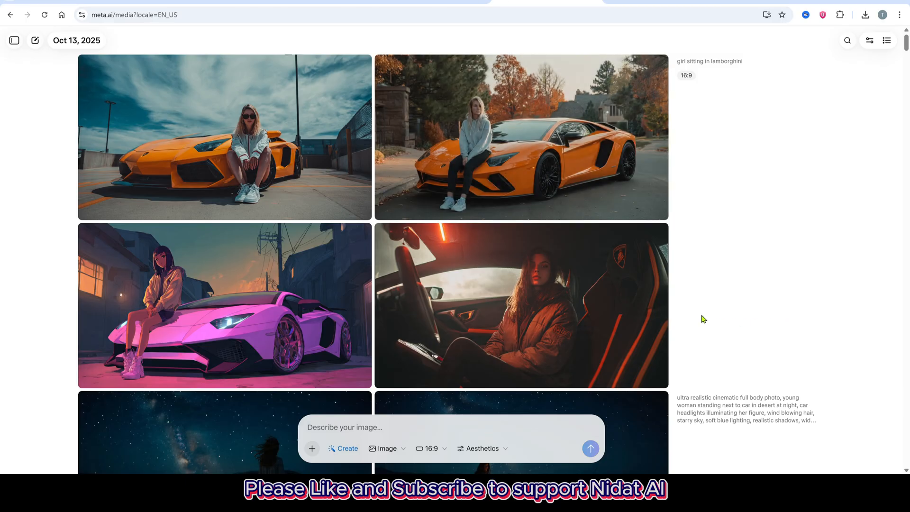
pyautogui.moveTo(257, 273)
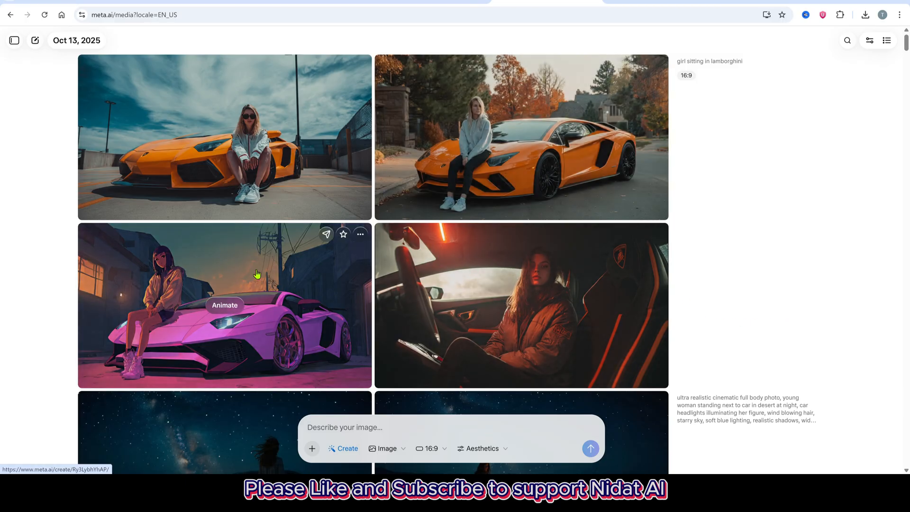
# Select the girl on the orange Lamborghini before the warehouse and send it to Animate.
pyautogui.scroll(-3)
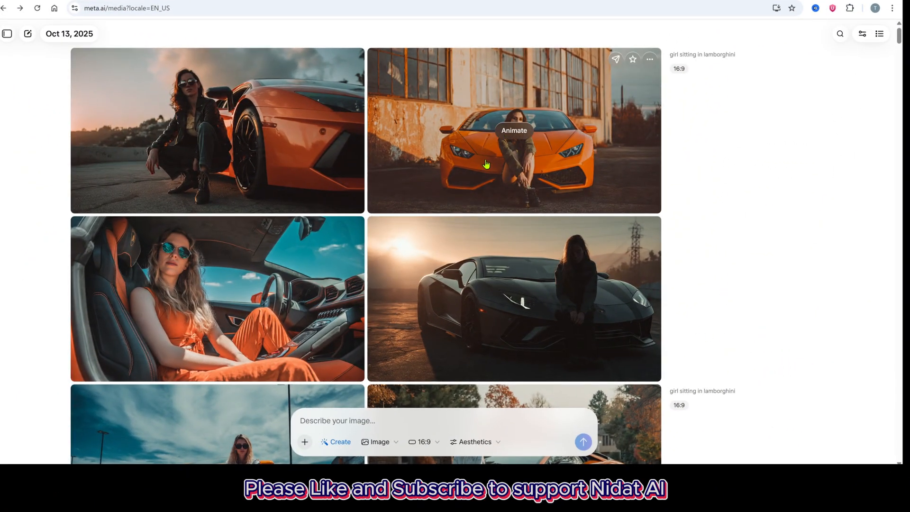
pyautogui.click(513, 130)
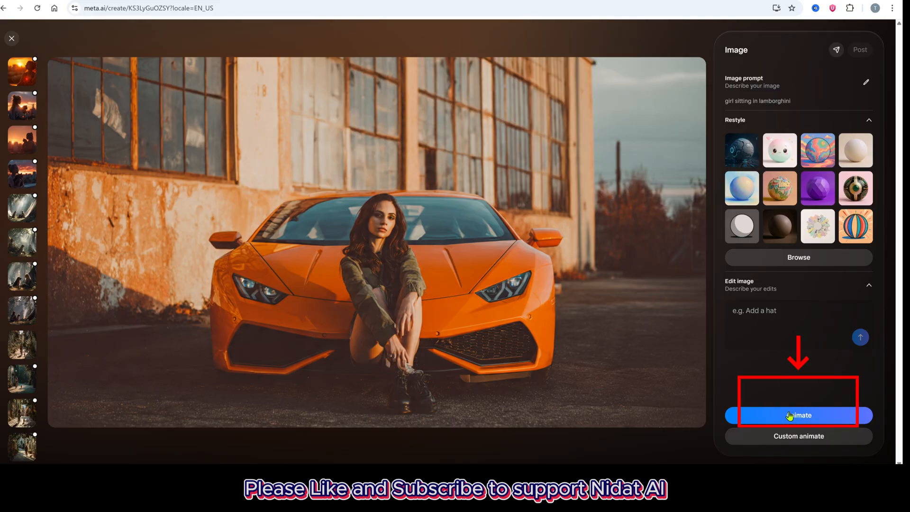
pyautogui.click(798, 415)
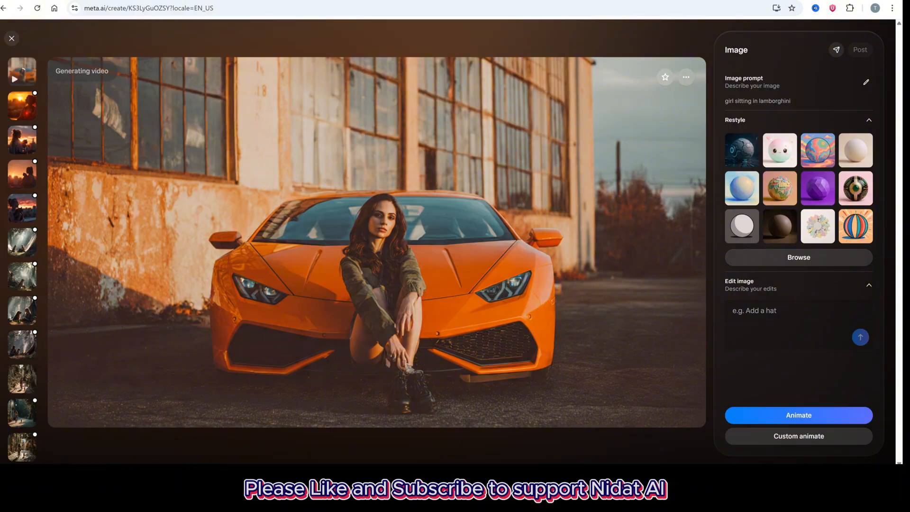
pyautogui.click(798, 416)
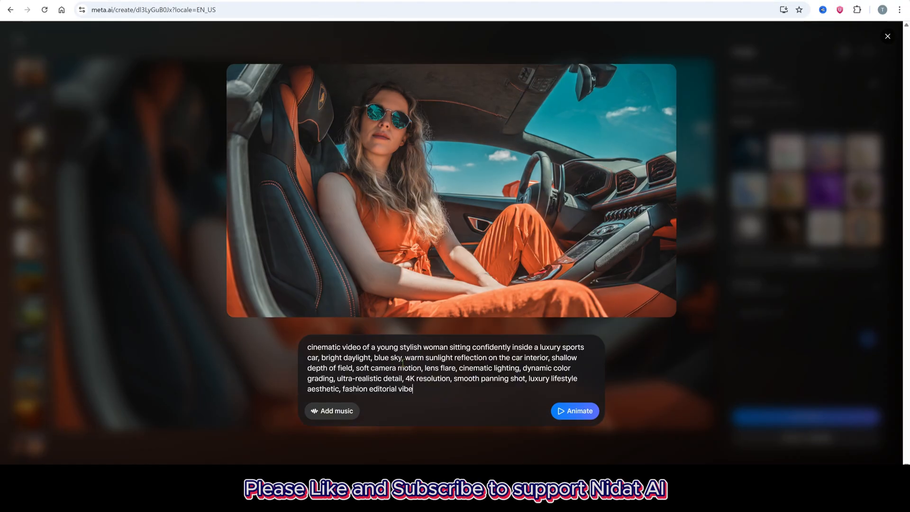
# Add the trending track Cowboy Horizon Sounds as music for the car-interior animation.
pyautogui.click(332, 411)
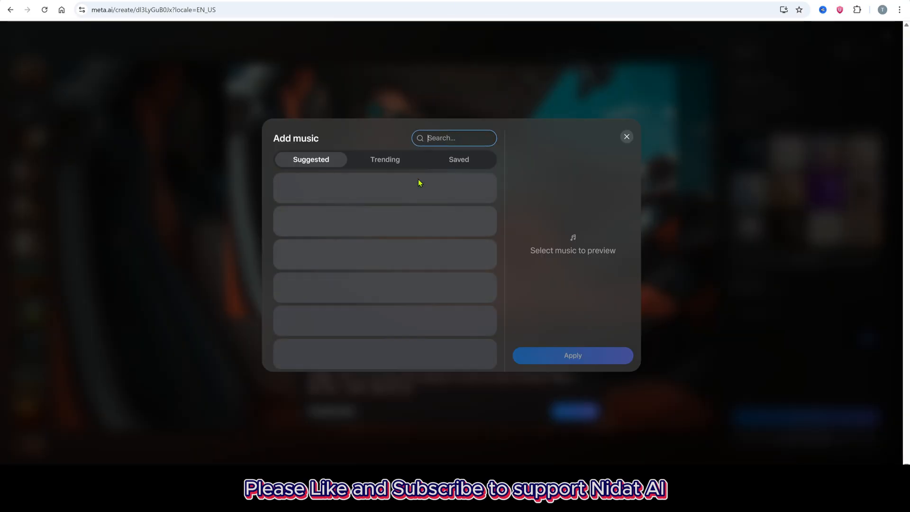
pyautogui.click(384, 159)
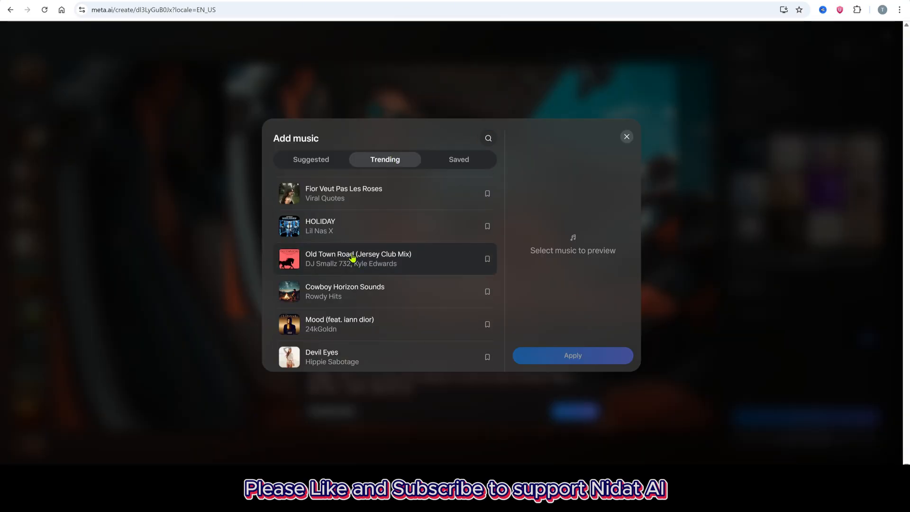
pyautogui.click(345, 291)
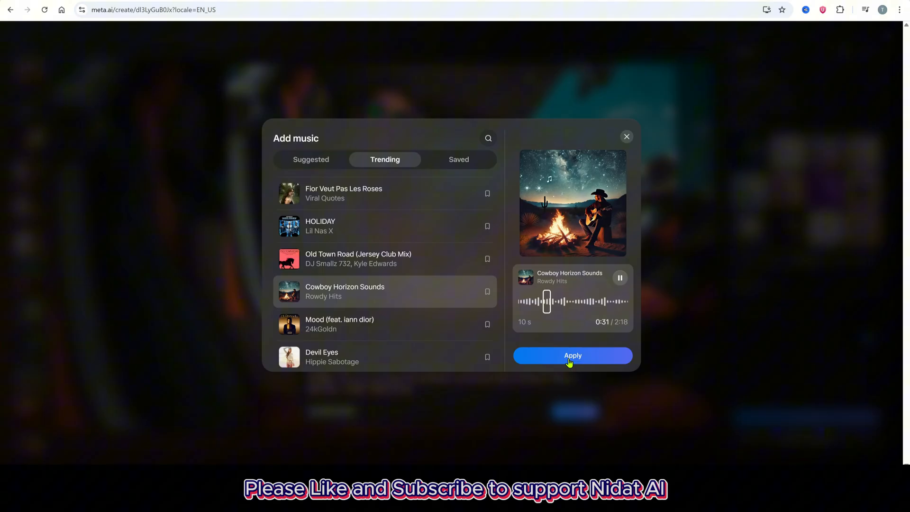
pyautogui.click(572, 355)
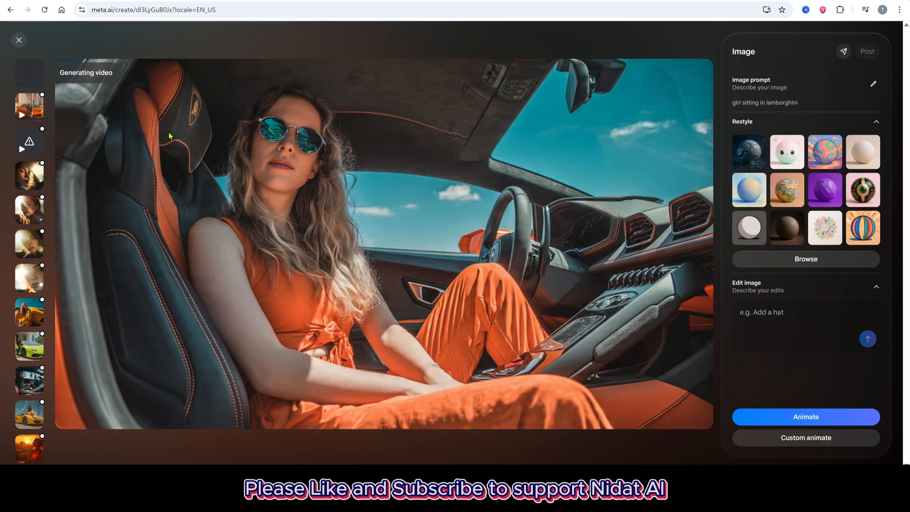
# Play the finished car-interior video with its music, then return to the home page.
pyautogui.click(806, 417)
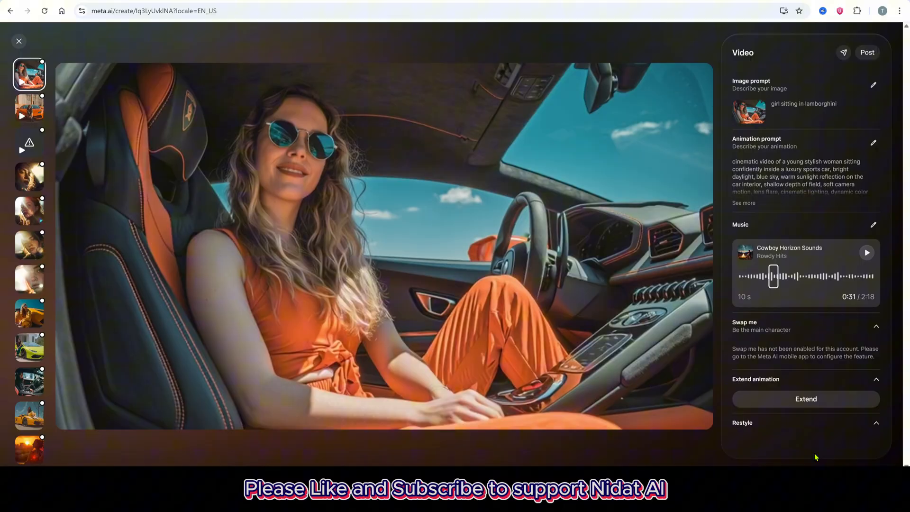
pyautogui.click(866, 252)
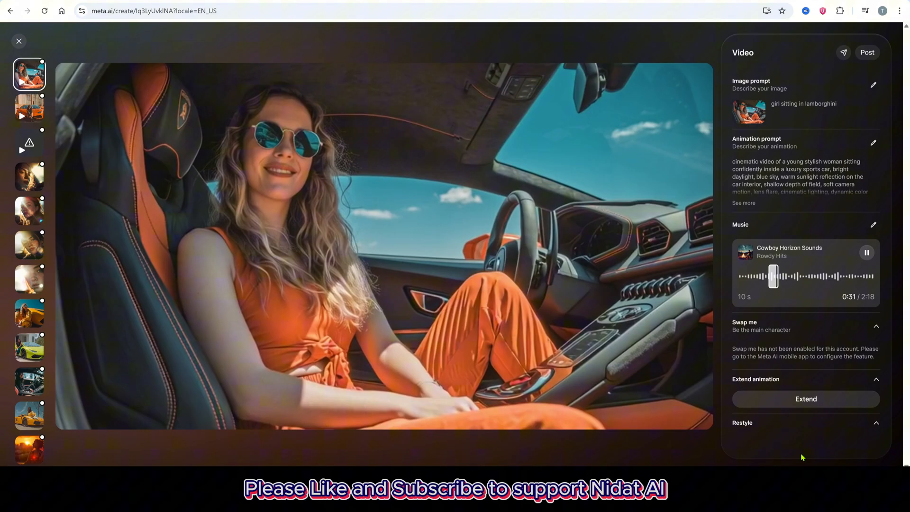
pyautogui.click(19, 41)
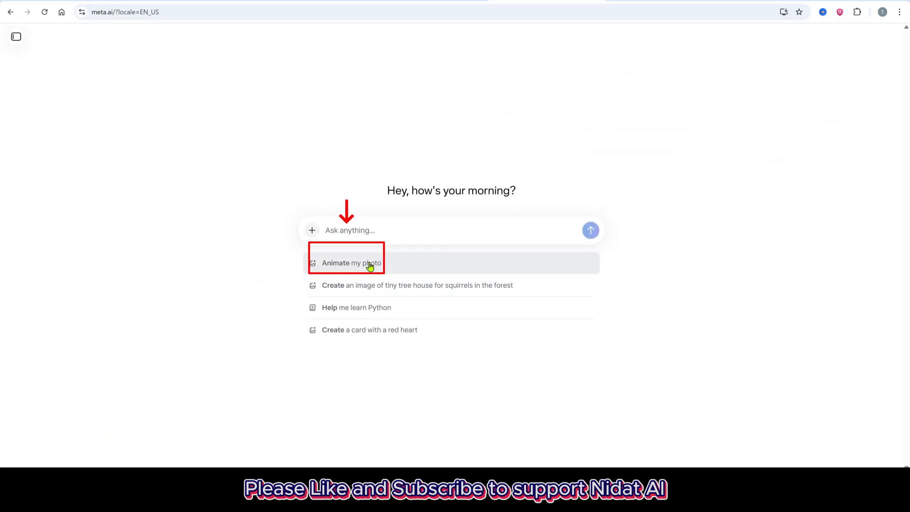
# Upload a portrait photo via 'Animate my photo' and send it for animation.
pyautogui.click(335, 263)
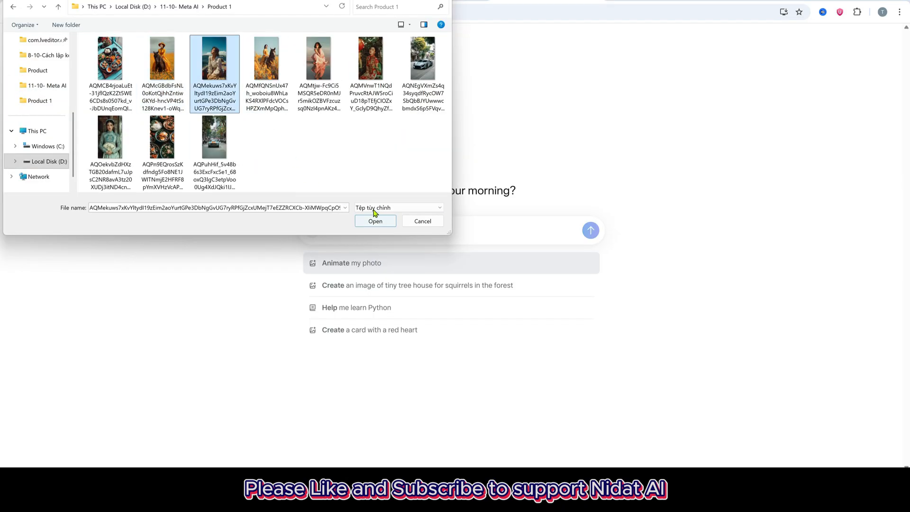
pyautogui.click(375, 221)
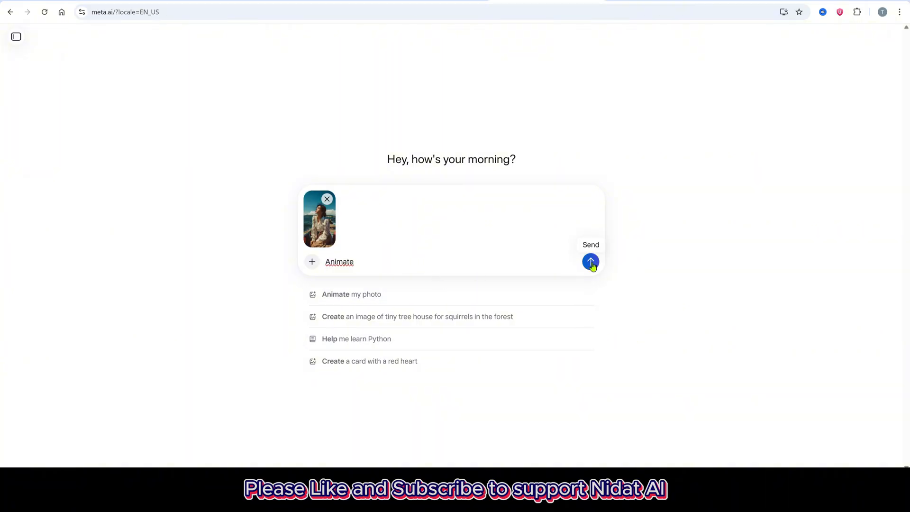
pyautogui.click(591, 262)
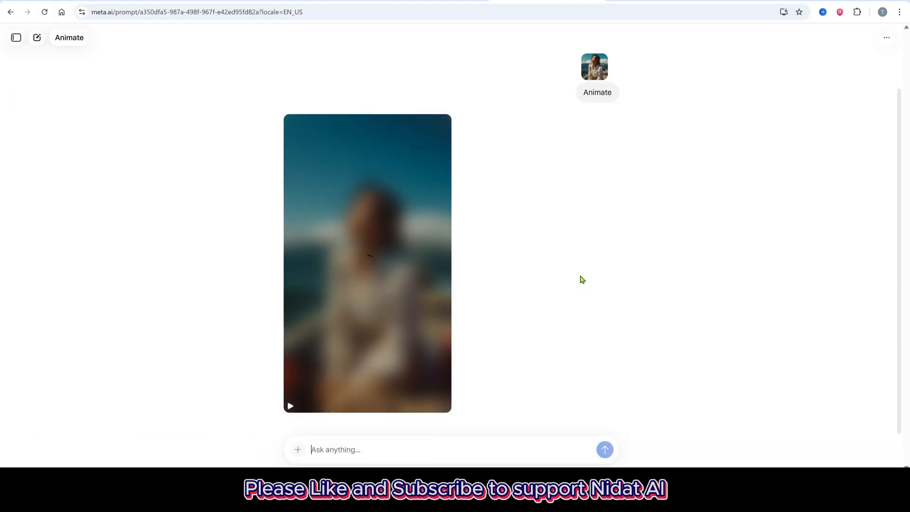
pyautogui.click(596, 76)
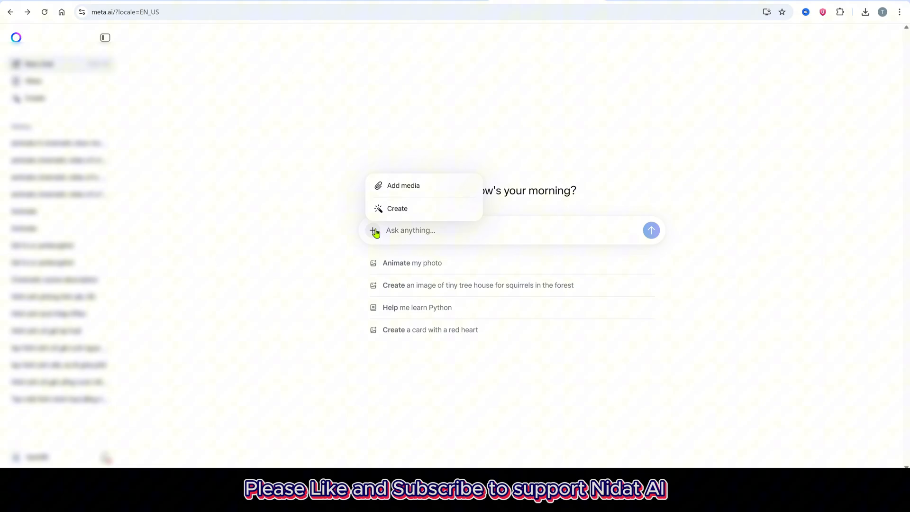
# Upload the woman-with-fan video as media, restyle it neon-lit, and share the result.
pyautogui.click(404, 185)
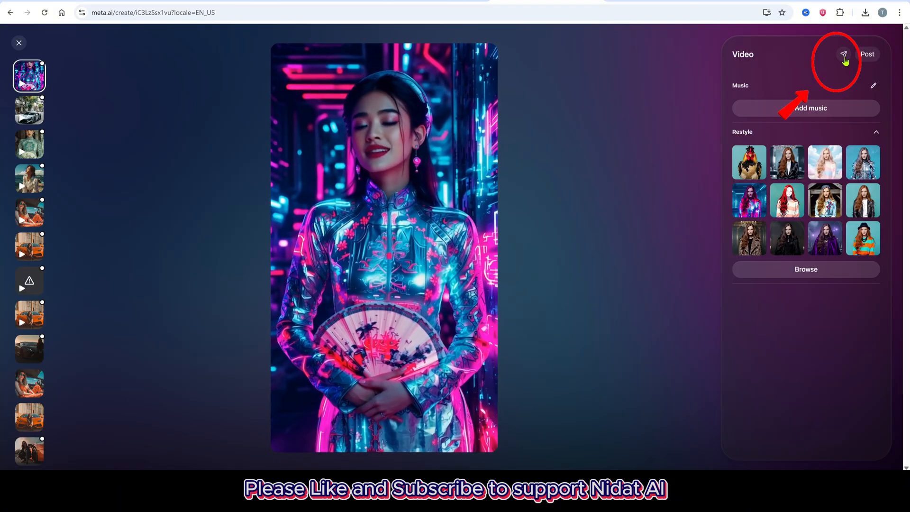
pyautogui.click(843, 54)
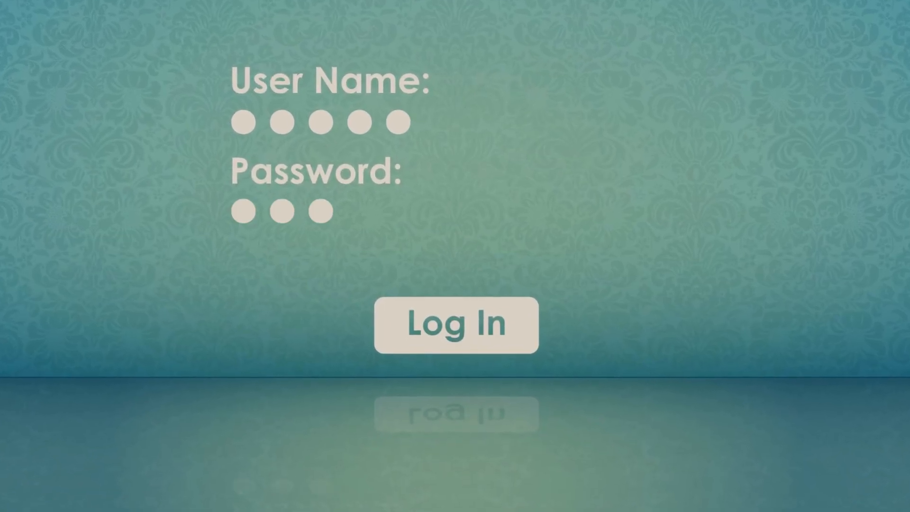
pyautogui.click(456, 324)
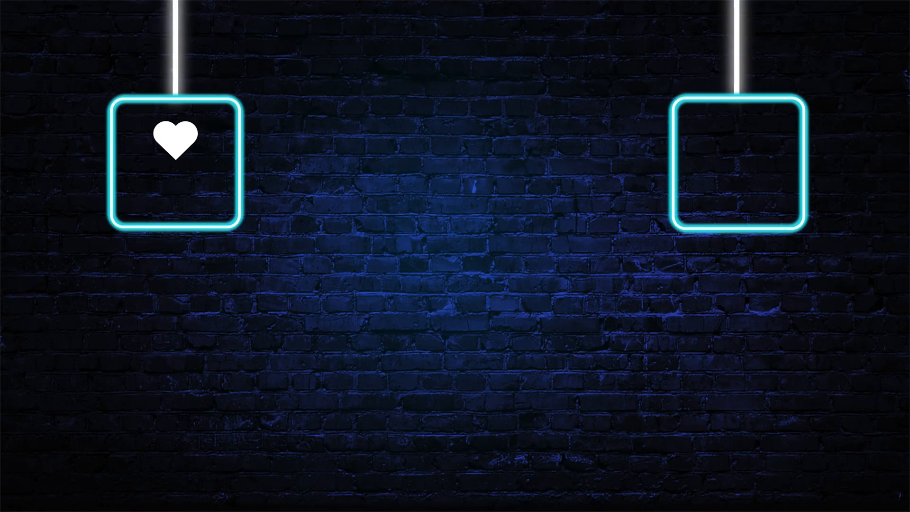